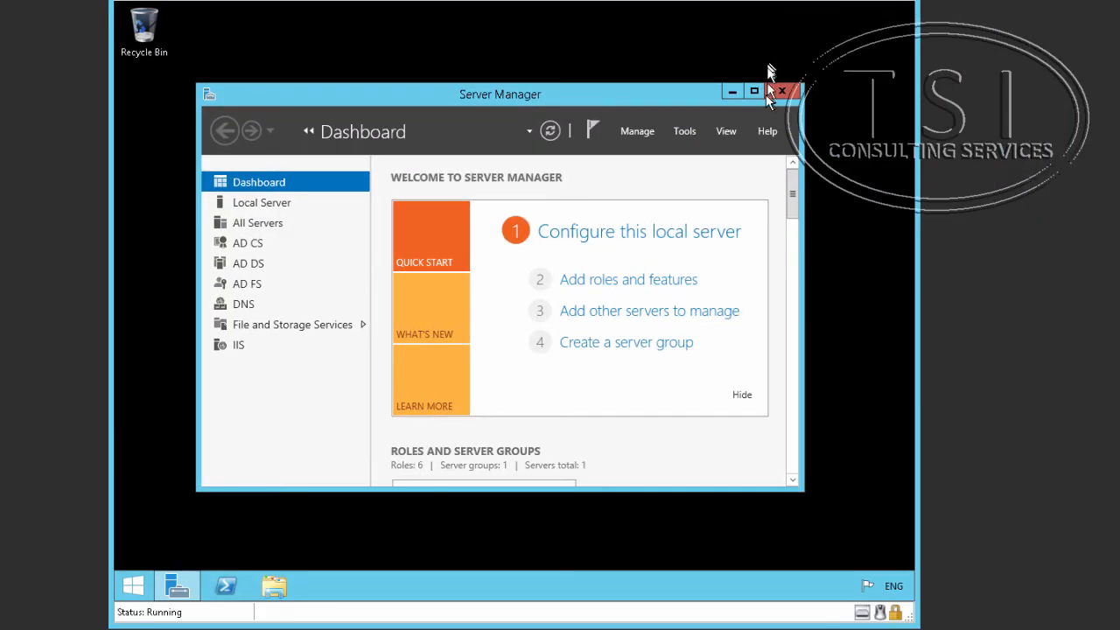
mouse_move(755, 94)
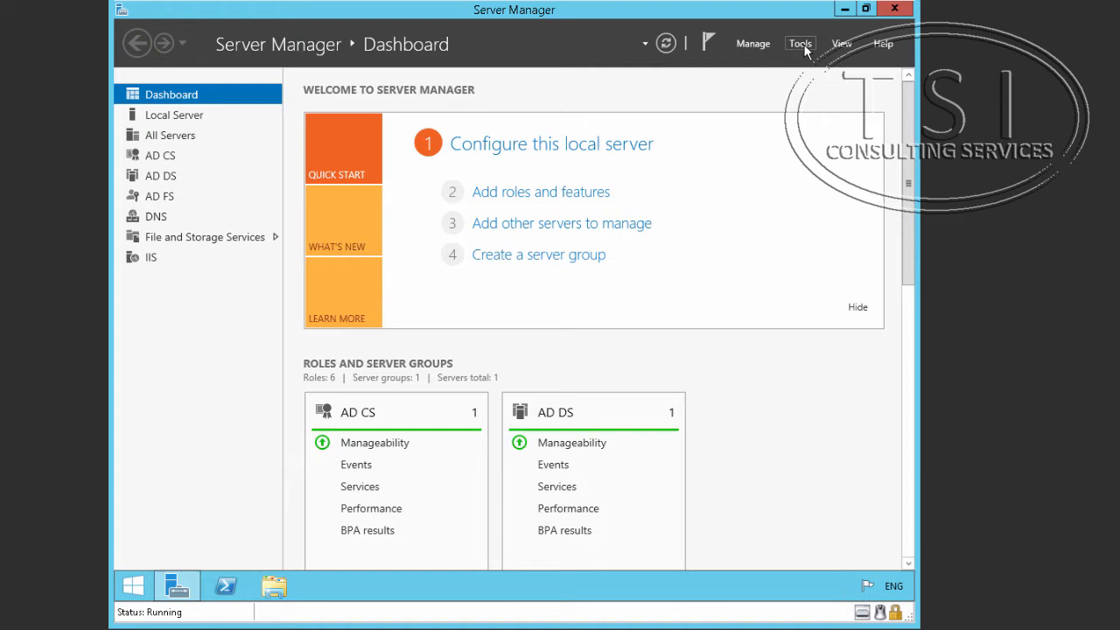
Step: Launch the DNS console from Server Manager's Tools menu
click(799, 42)
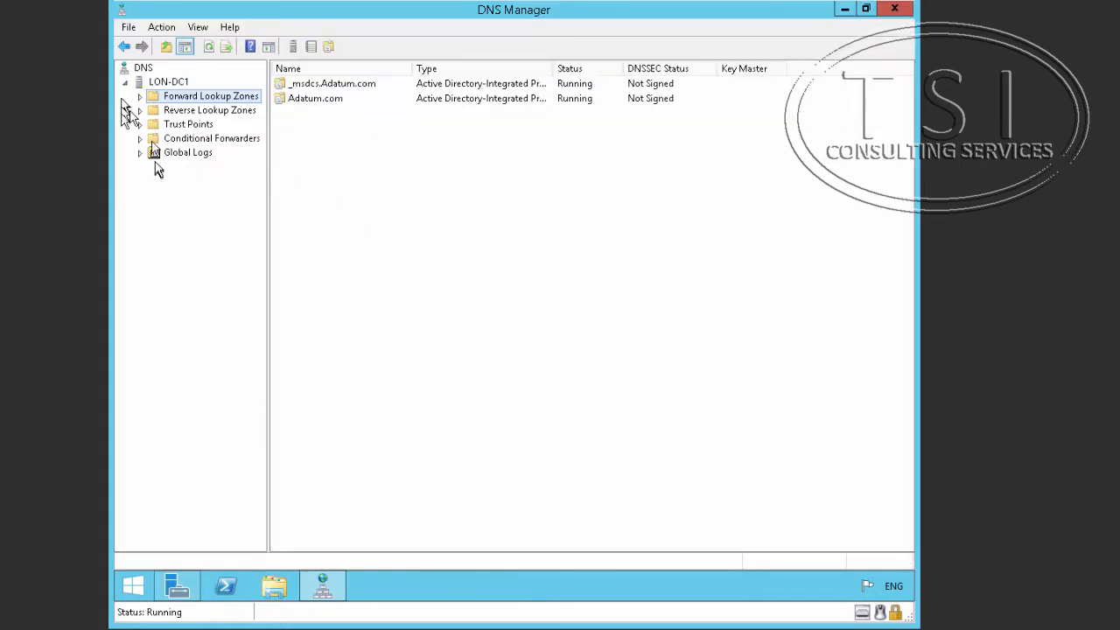
Step: Expand Forward Lookup Zones, select Adatum.com and bring up its context actions
click(140, 95)
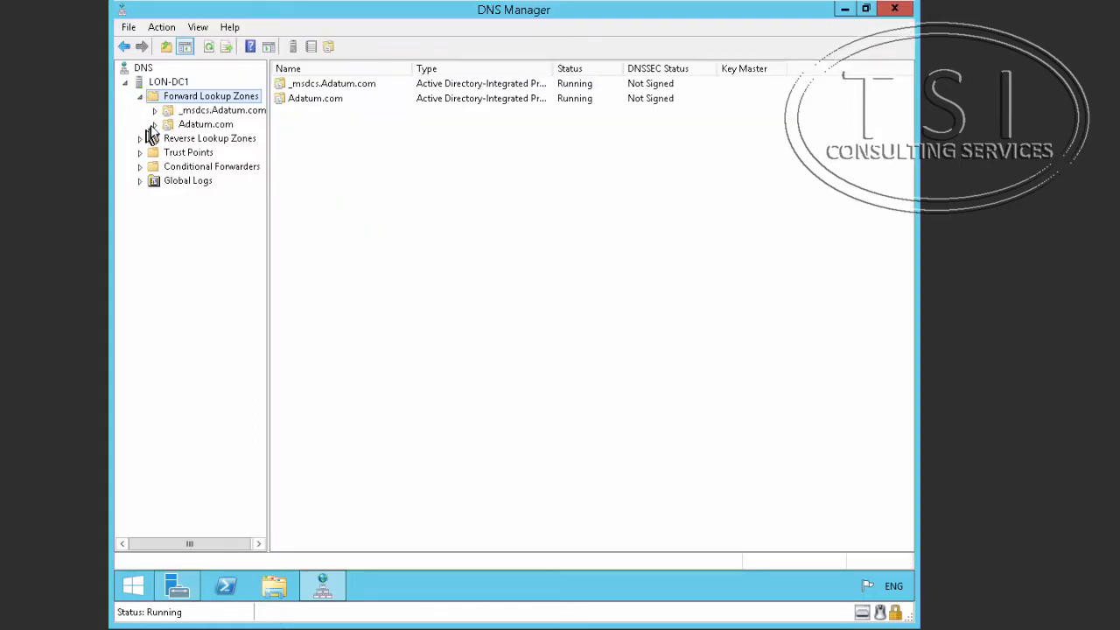
click(205, 122)
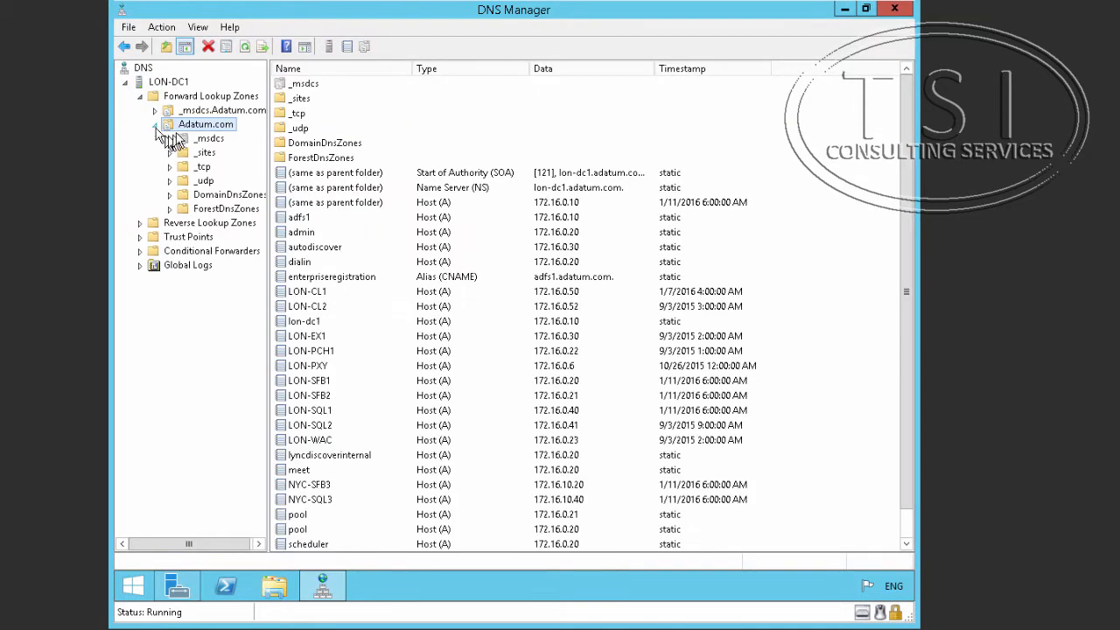
right_click(205, 124)
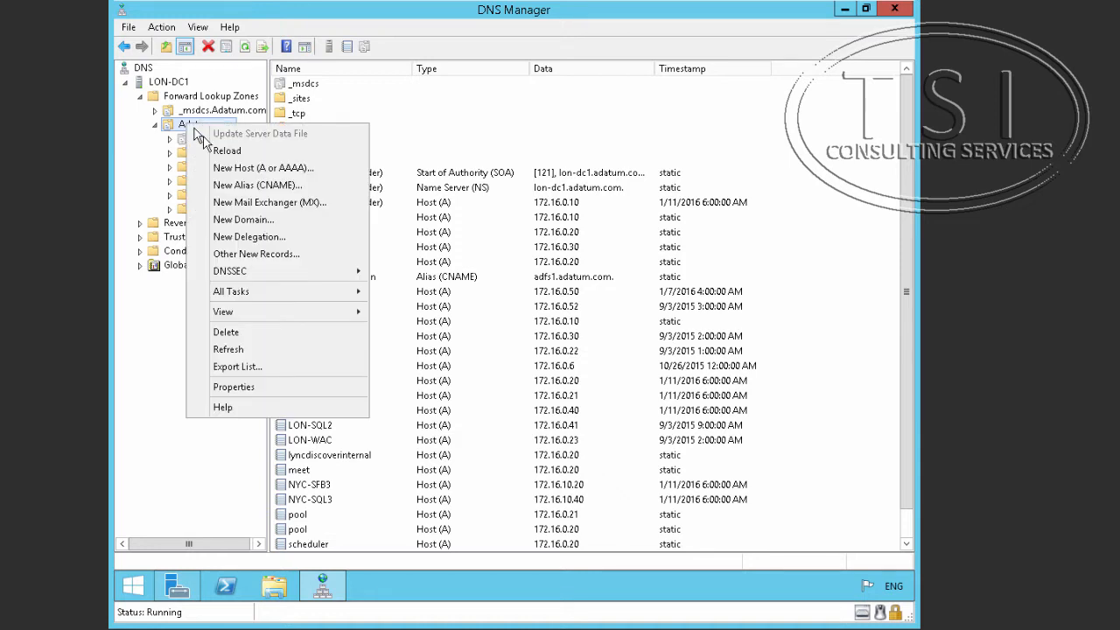
mouse_move(245, 168)
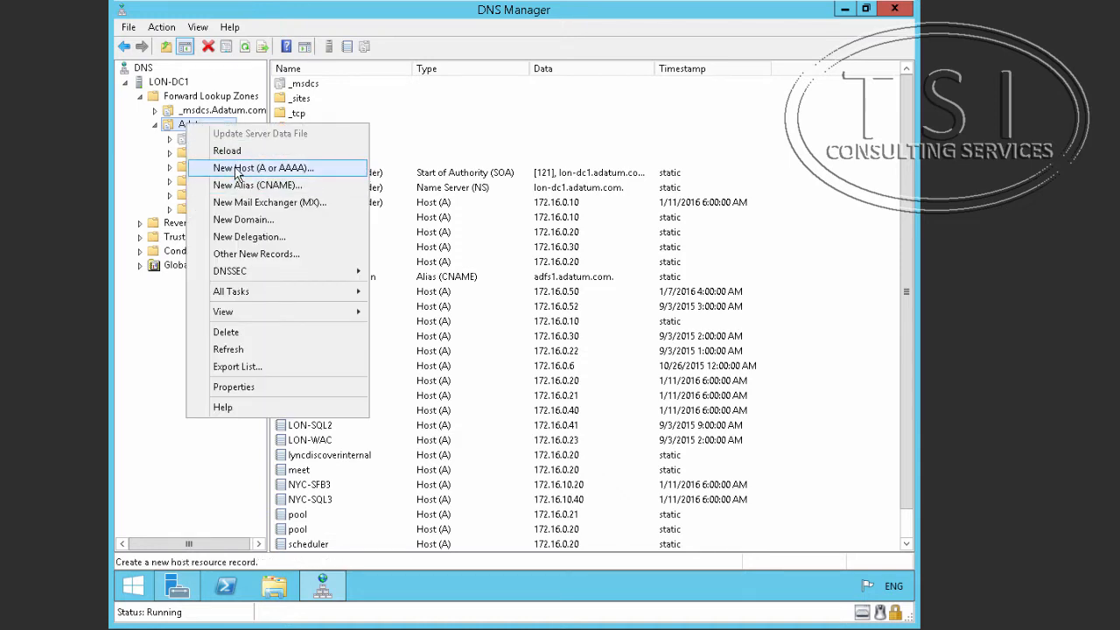
Step: Create host A record NY-pool in Adatum.com resolving to 172.16.10.20
click(262, 168)
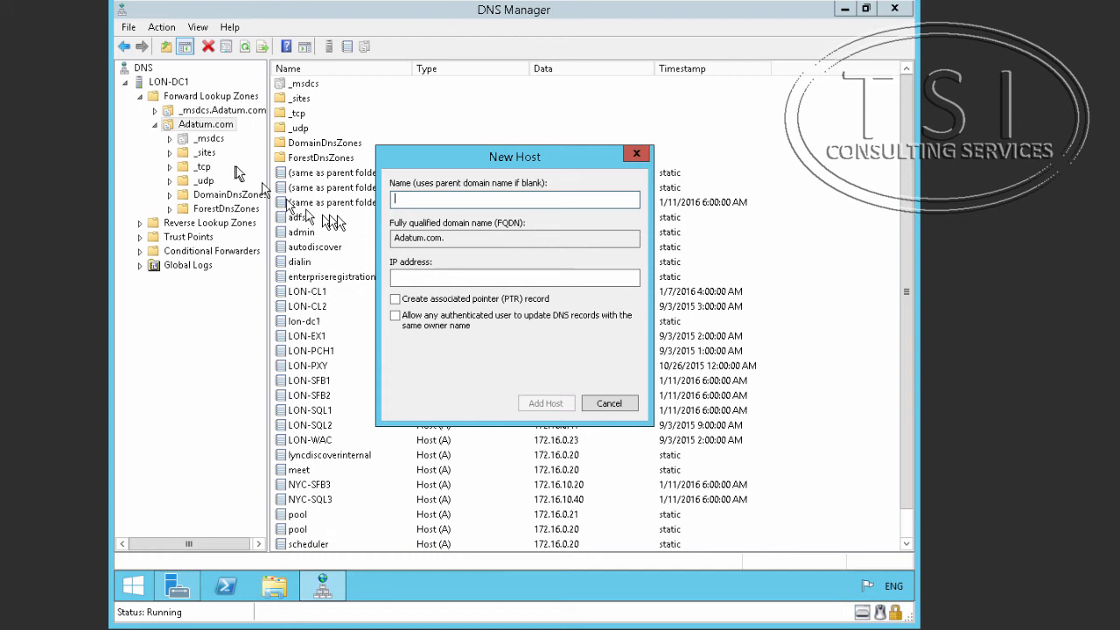
text(NY)
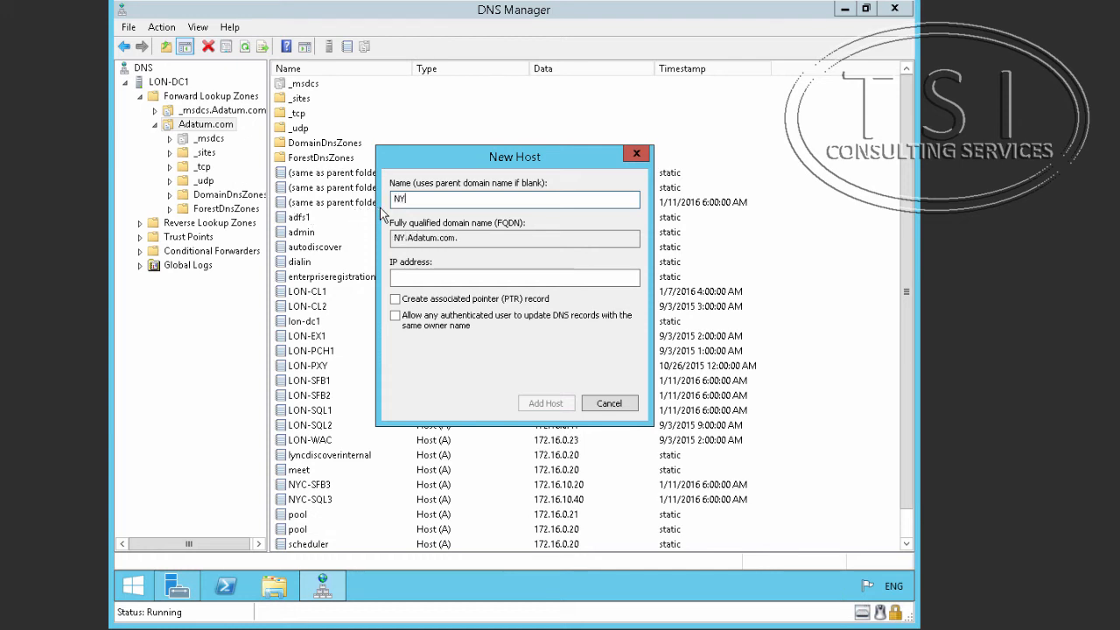
text(-pool)
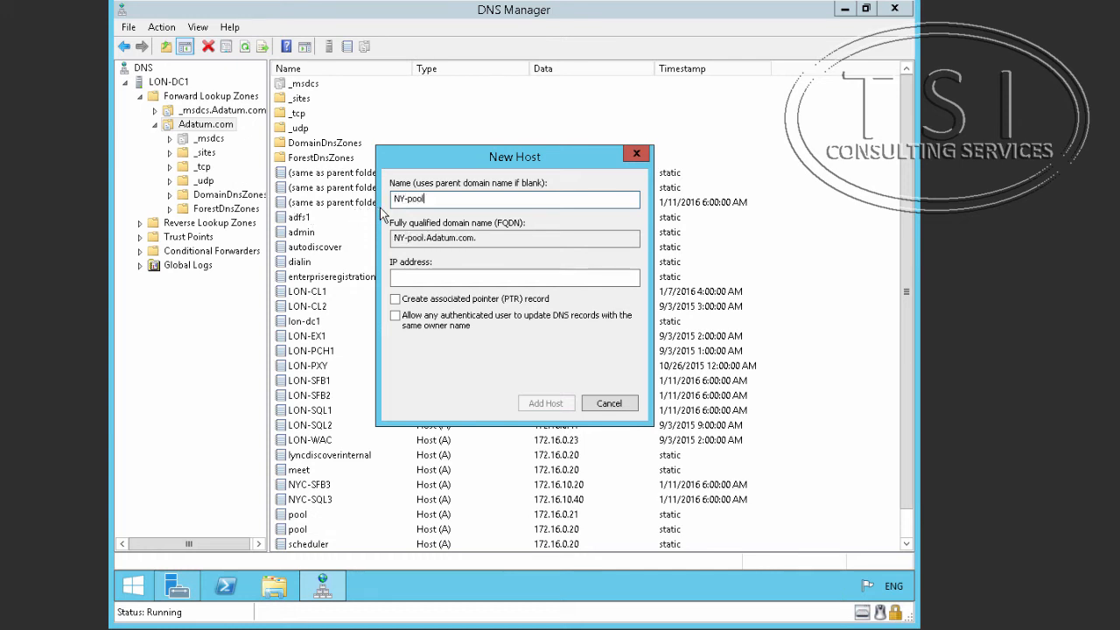
click(514, 276)
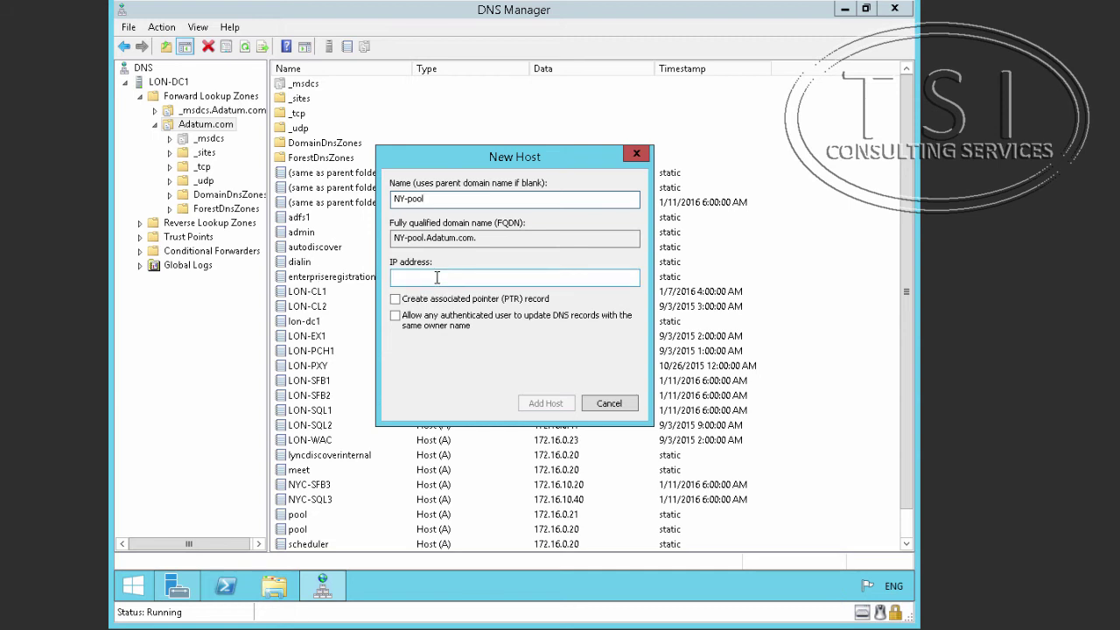
text(172.)
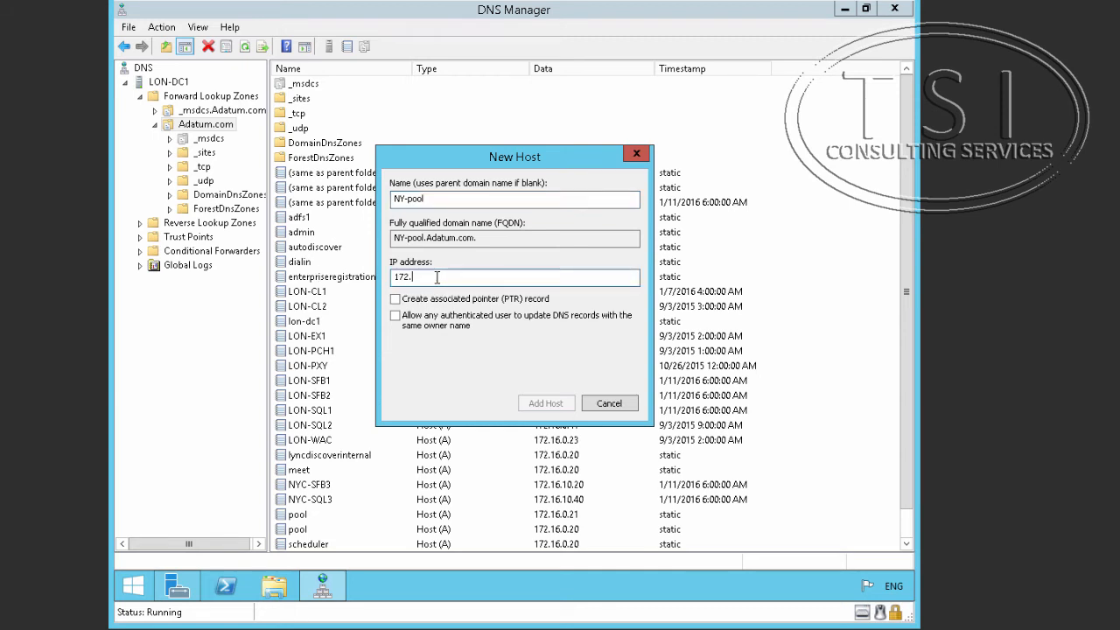
text(16.10.20)
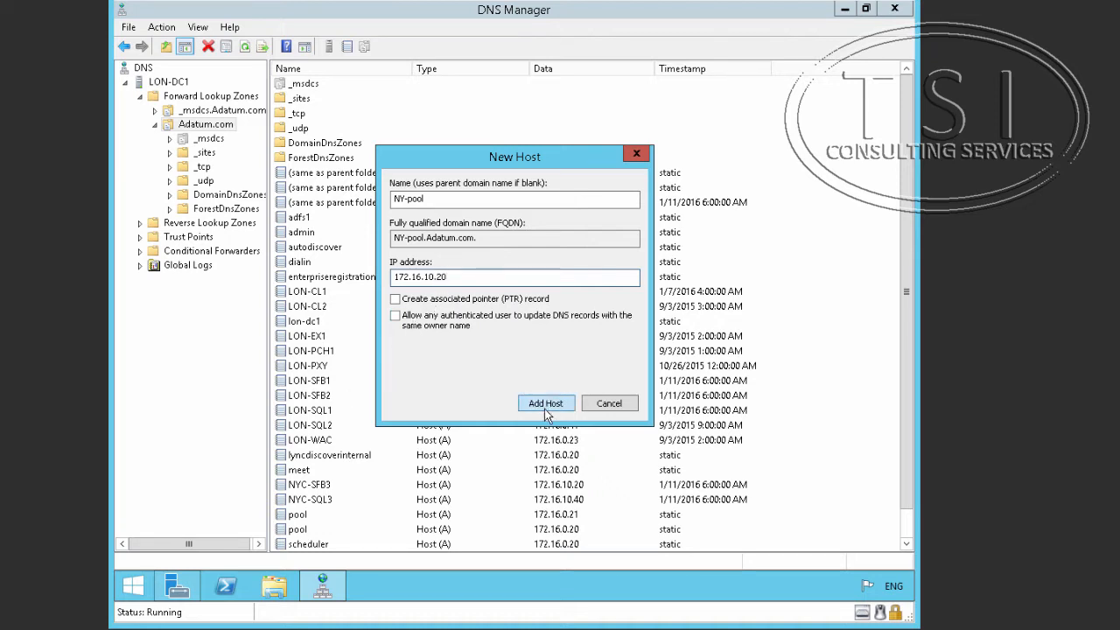
click(546, 403)
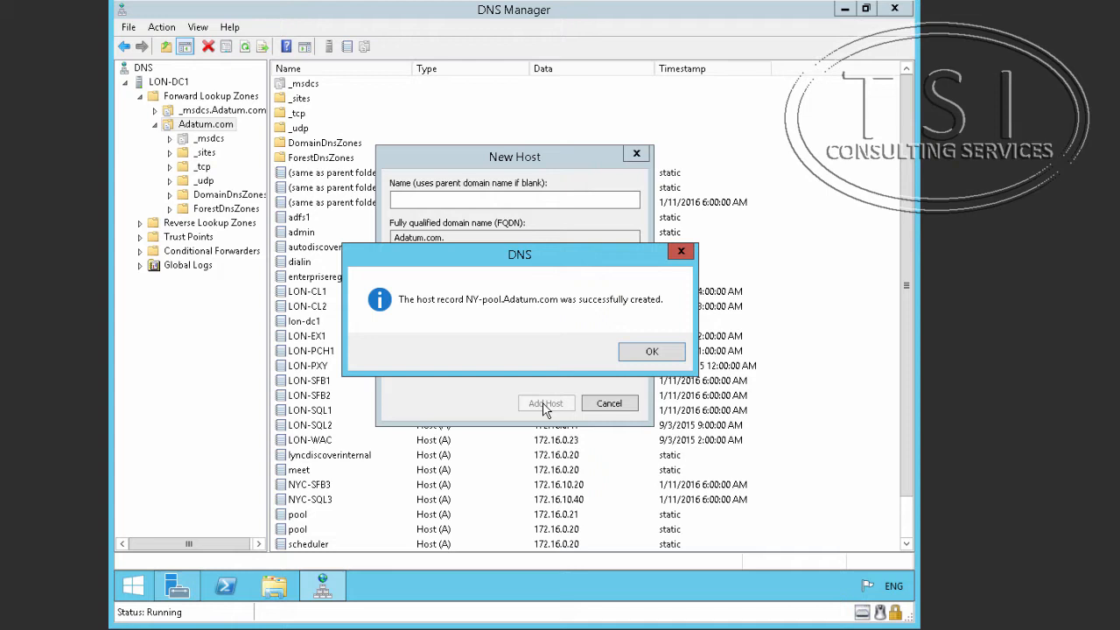
click(651, 350)
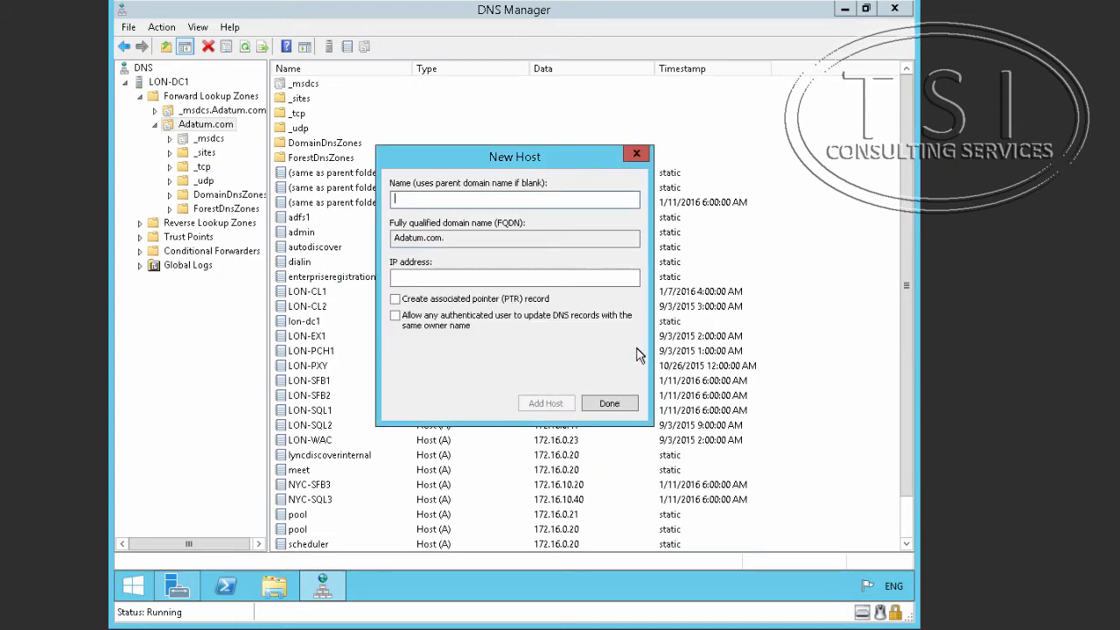
mouse_move(574, 295)
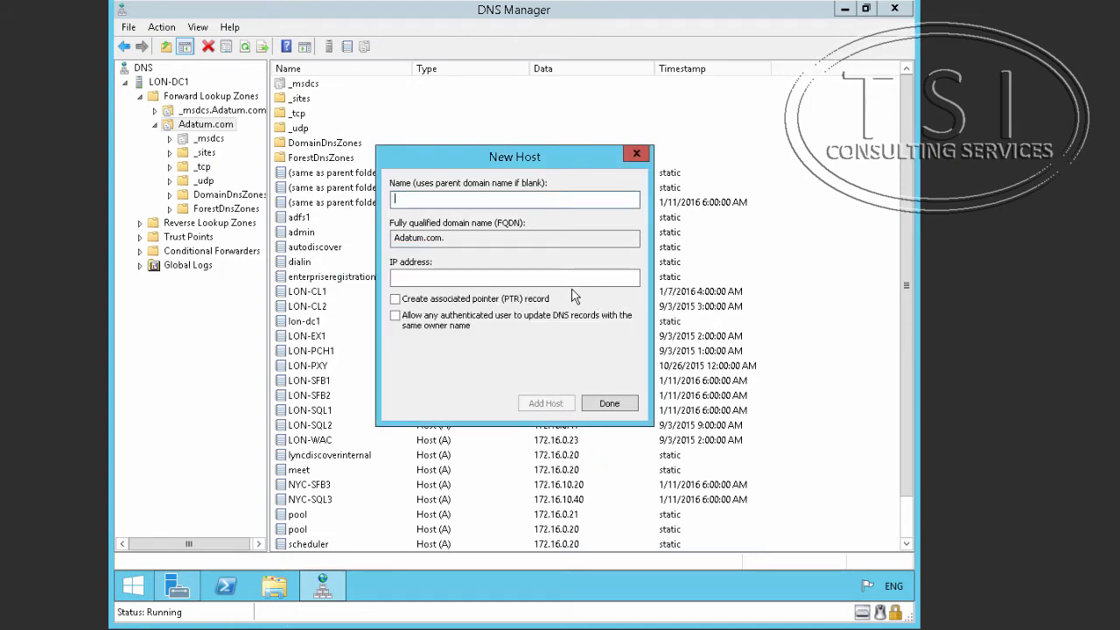
Step: Create host A record NY-webint resolving to 172.16.10.10 and finish adding hosts
text(NY-)
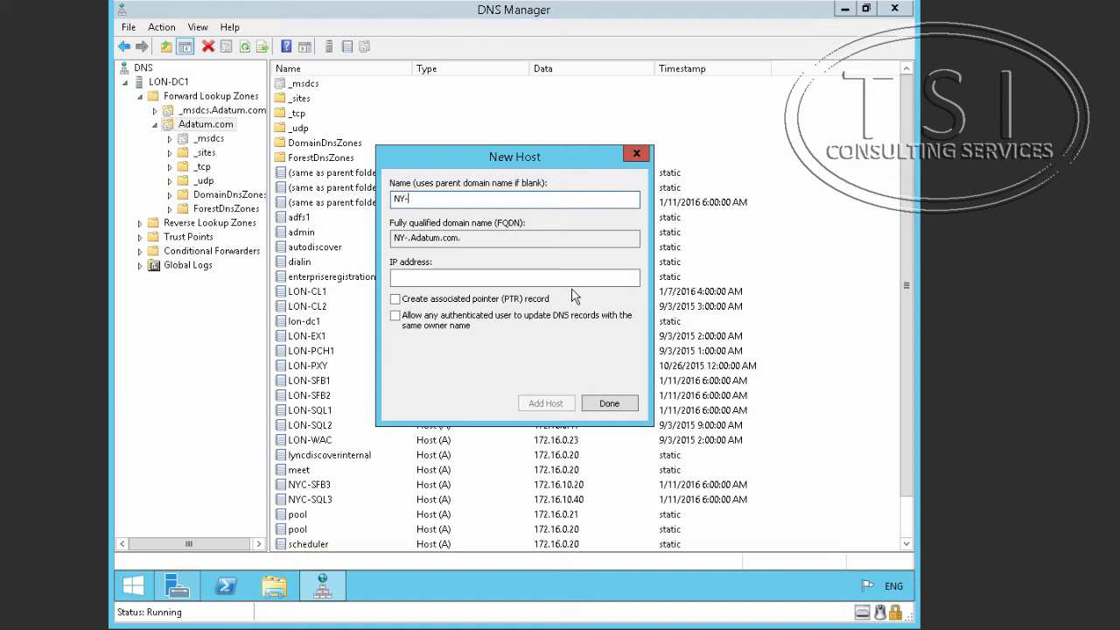
text(webint)
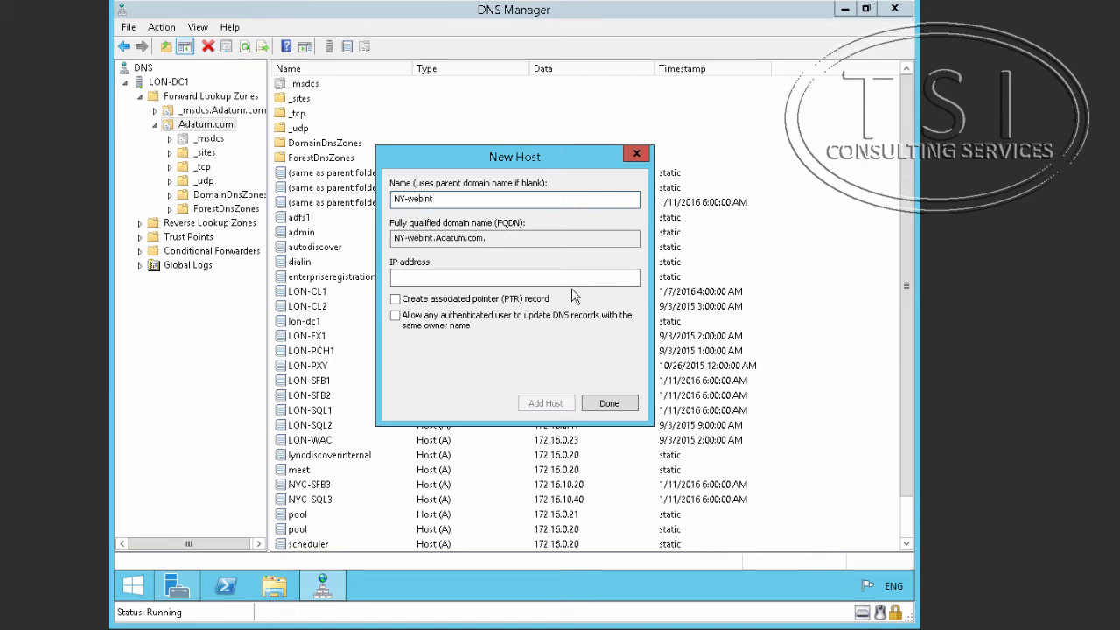
click(514, 276)
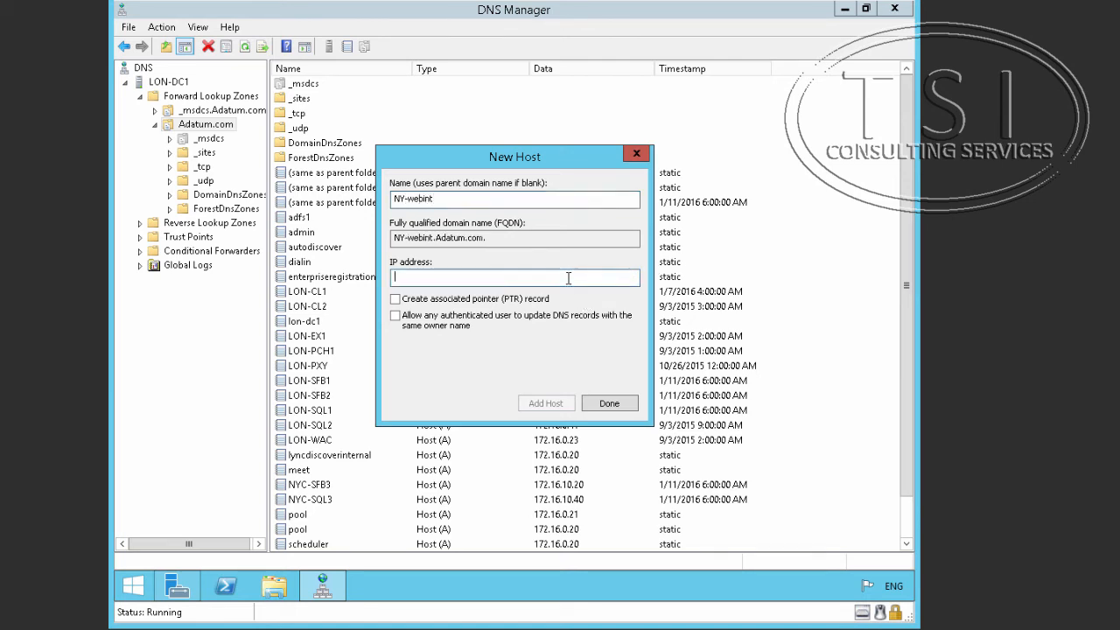
text(1)
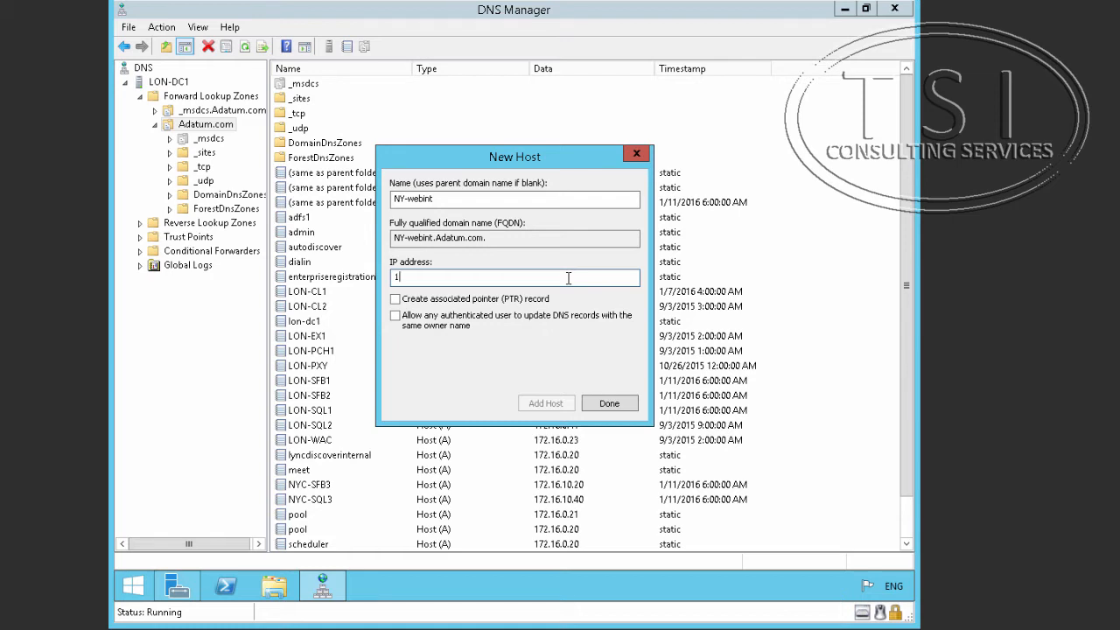
text(72.16.1)
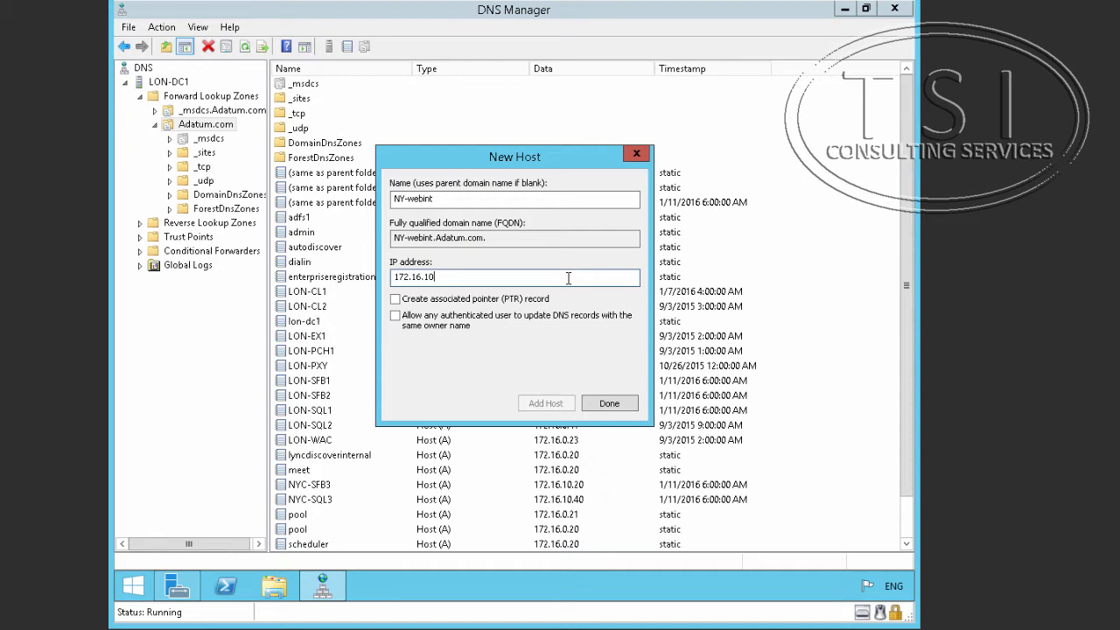
text(0)
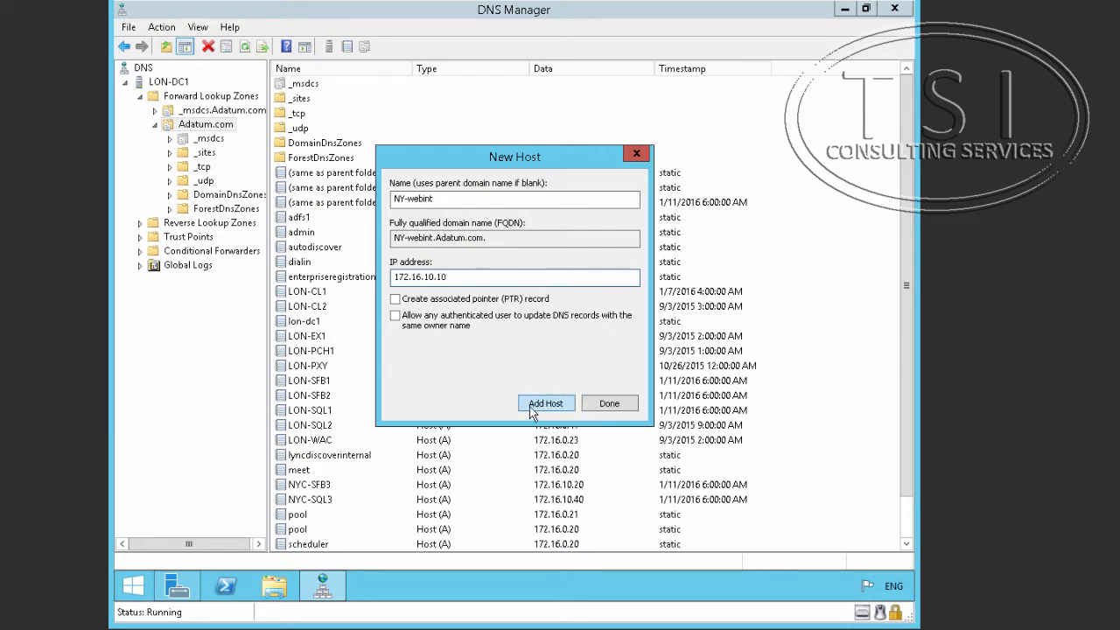
click(545, 402)
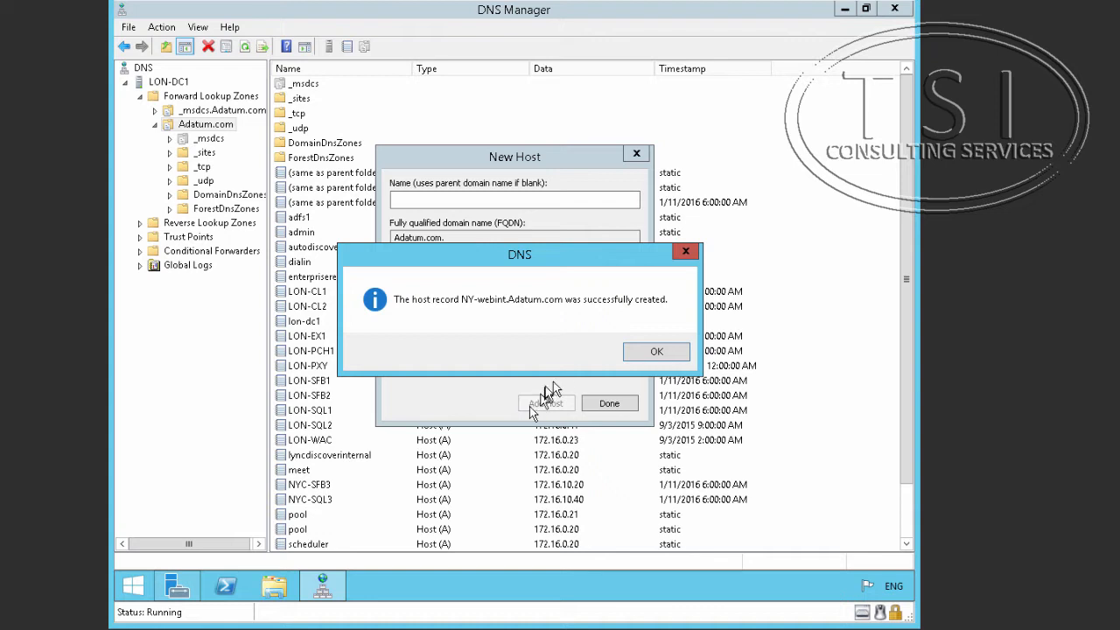
click(656, 350)
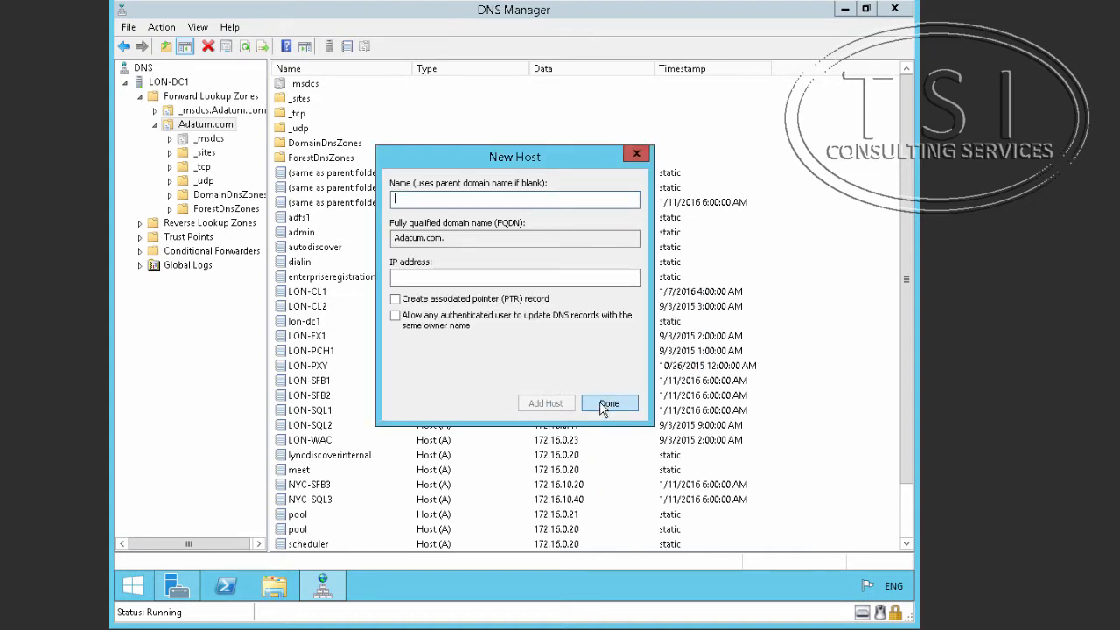
click(609, 402)
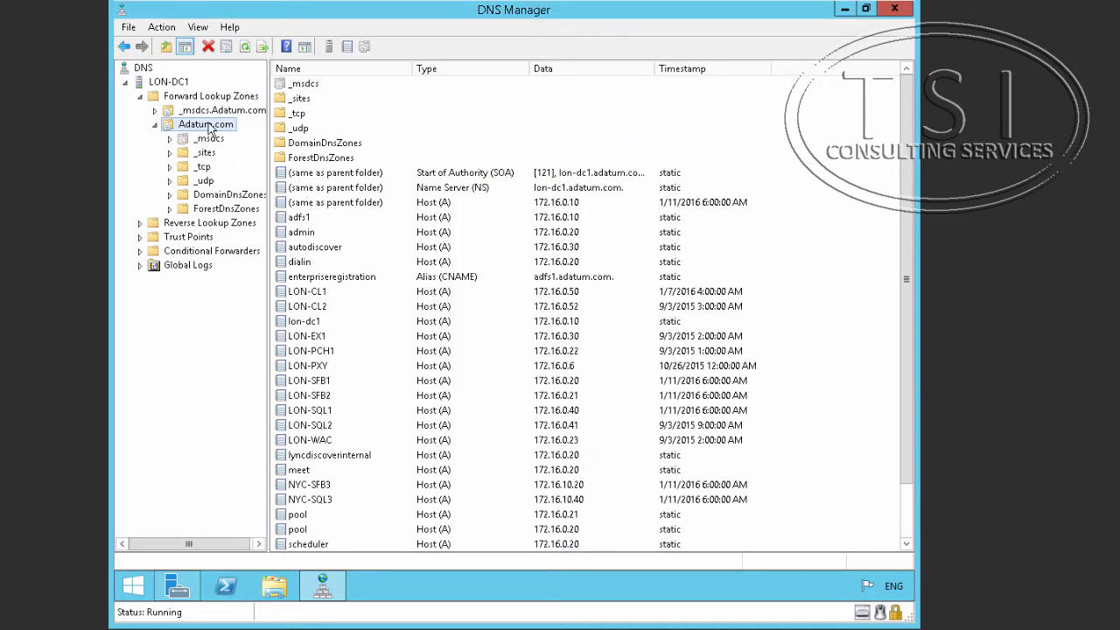
Step: Start a new Service Location (SRV) record for Adatum.com via Other New Records
right_click(205, 124)
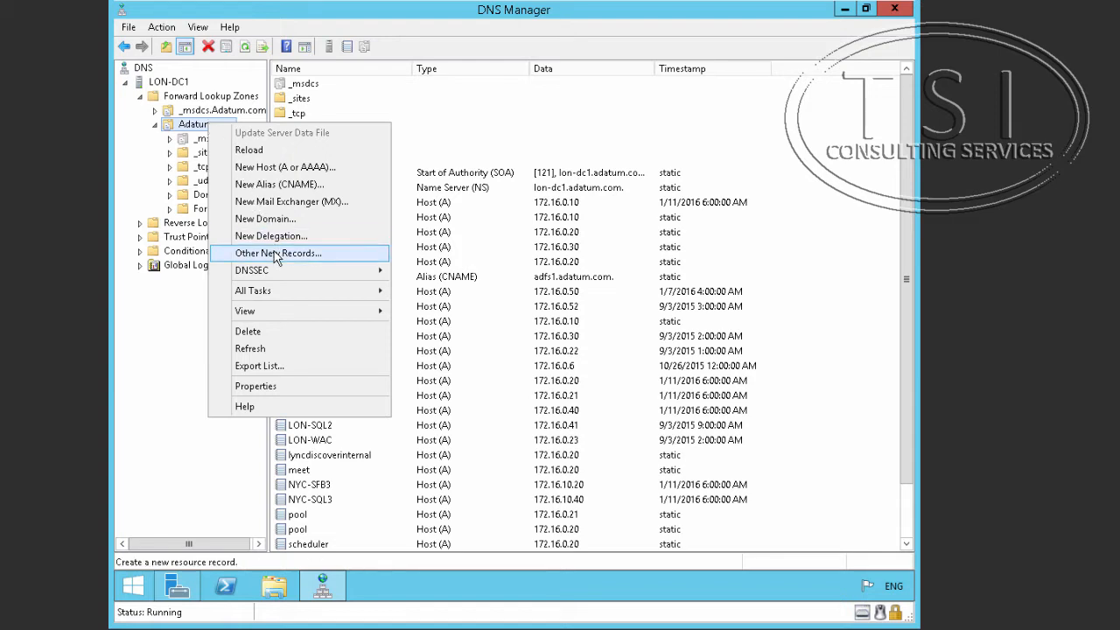
click(278, 252)
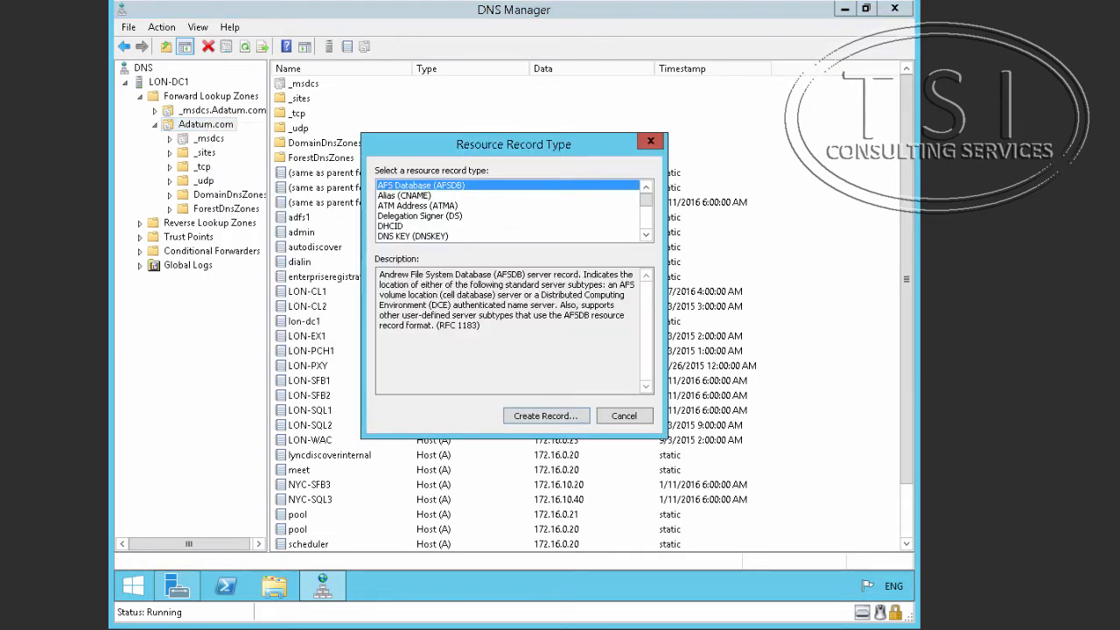
mouse_move(441, 245)
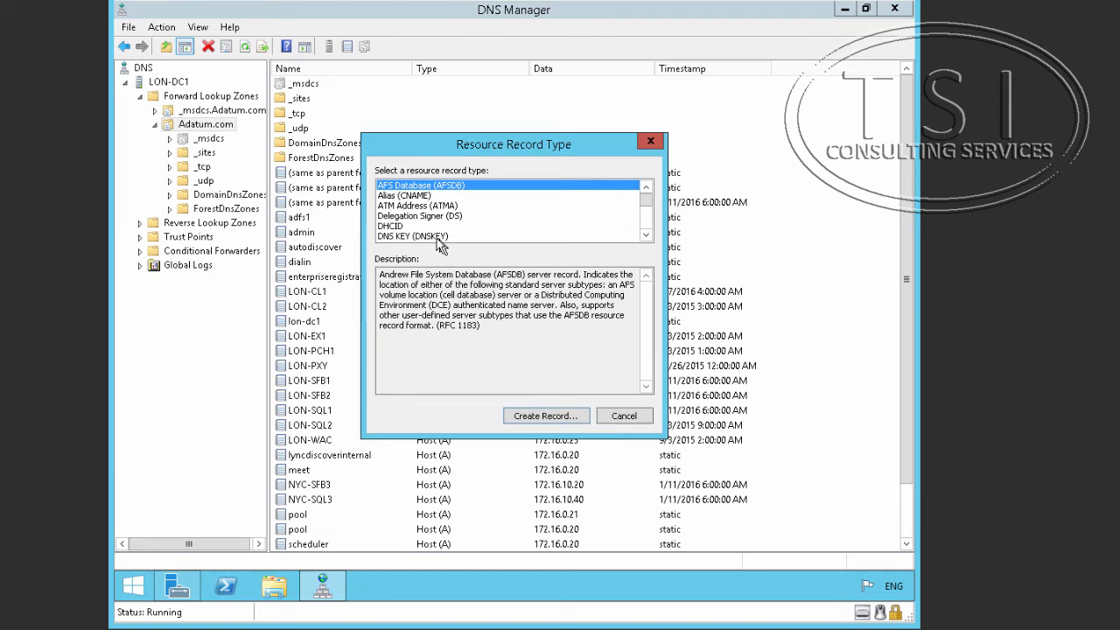
scroll(down, 3)
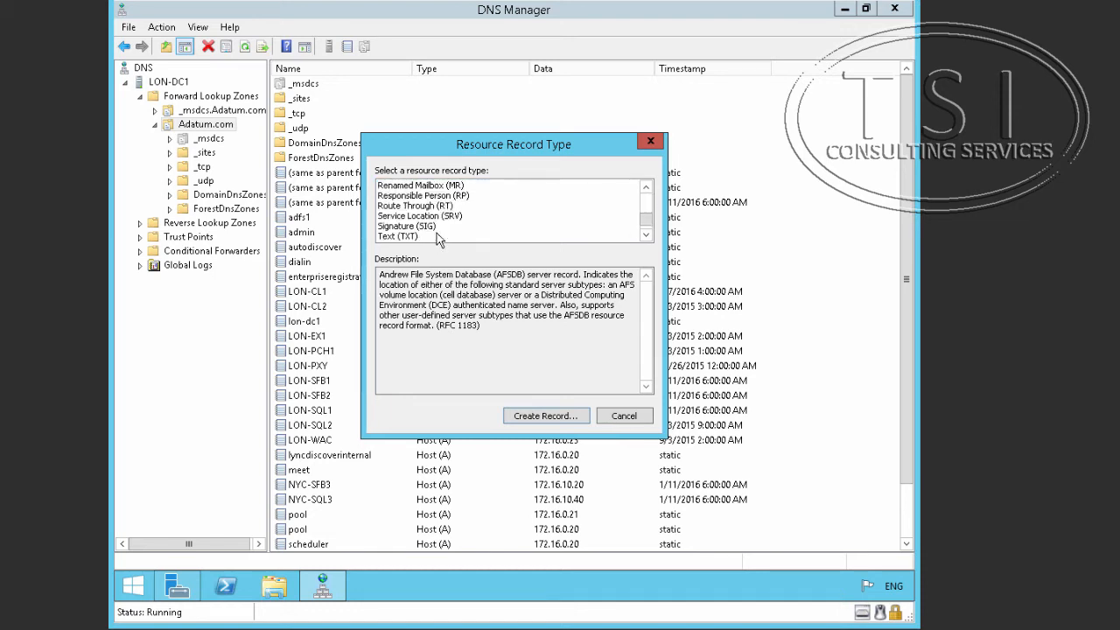
click(435, 195)
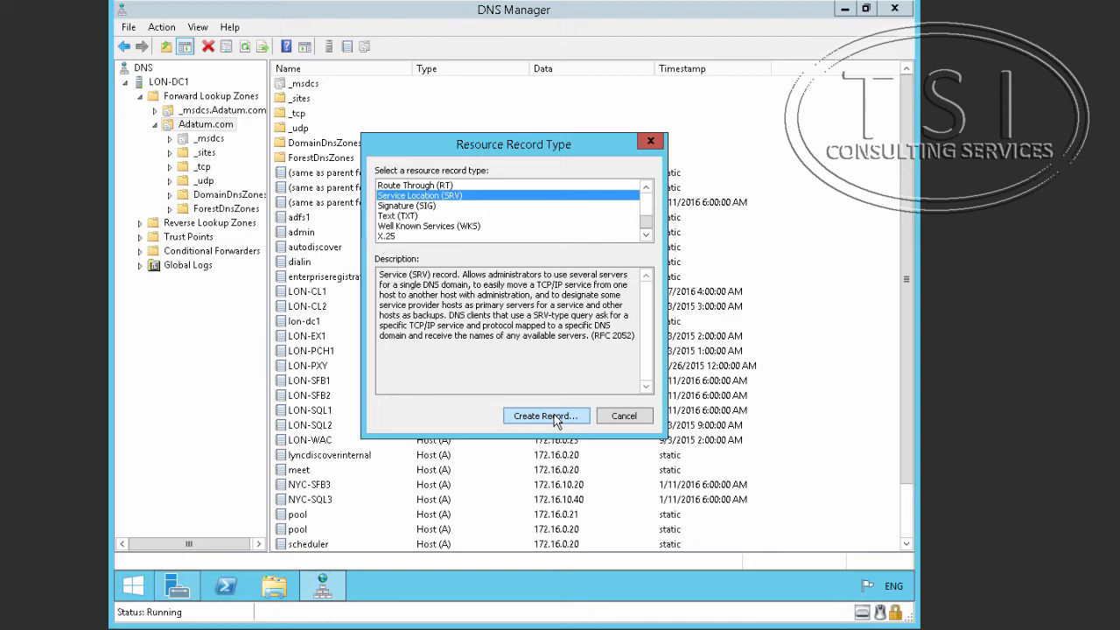
click(545, 416)
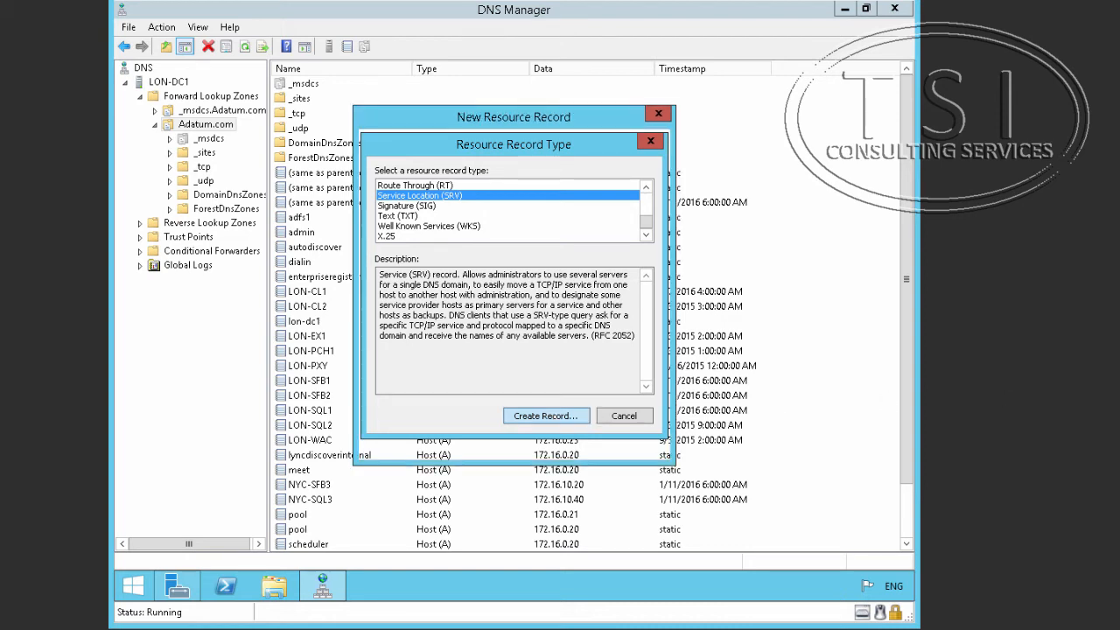
Step: Fill SRV record _sipinternaltls, protocol _tcp, weight 10, port 5061, host NY-pool.Adatum.com, and save it
click(546, 417)
text(_sipinternaltls)
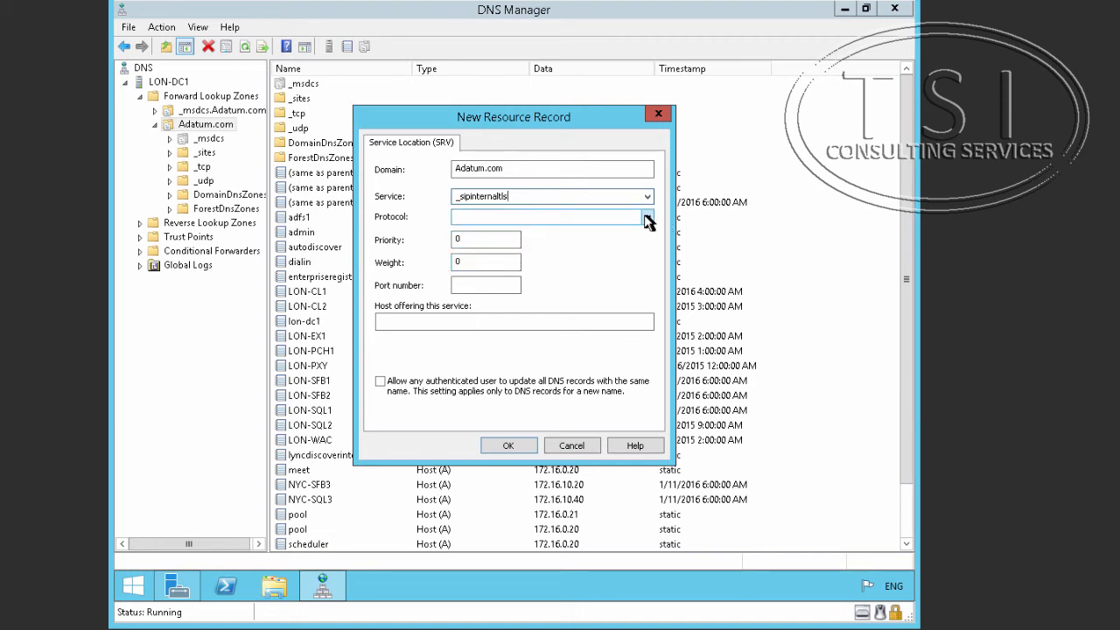
click(644, 216)
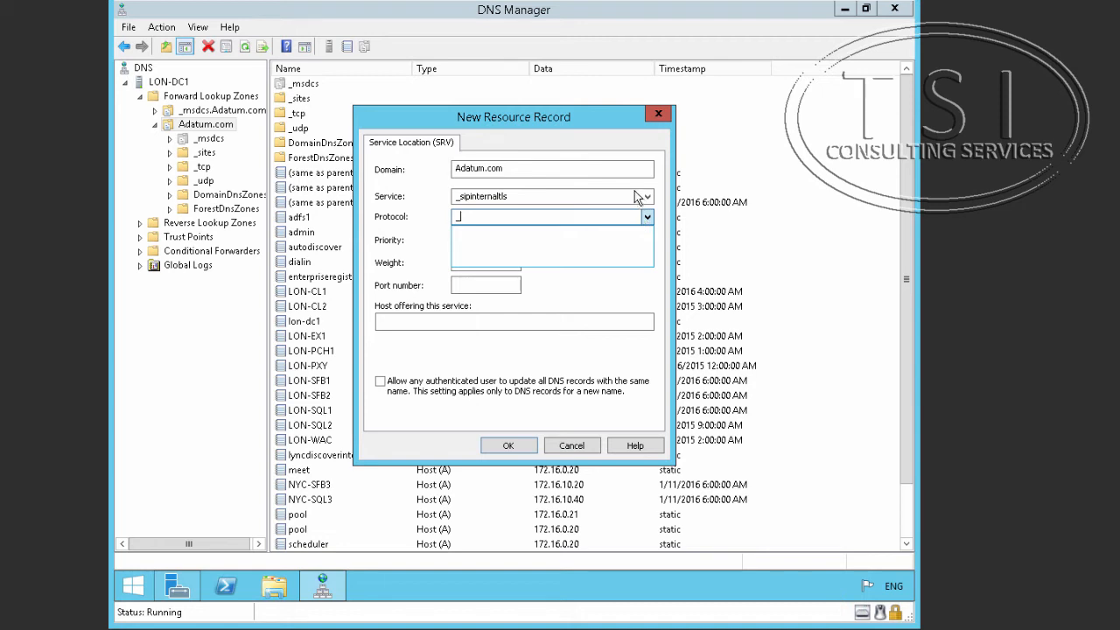
text(_tcp)
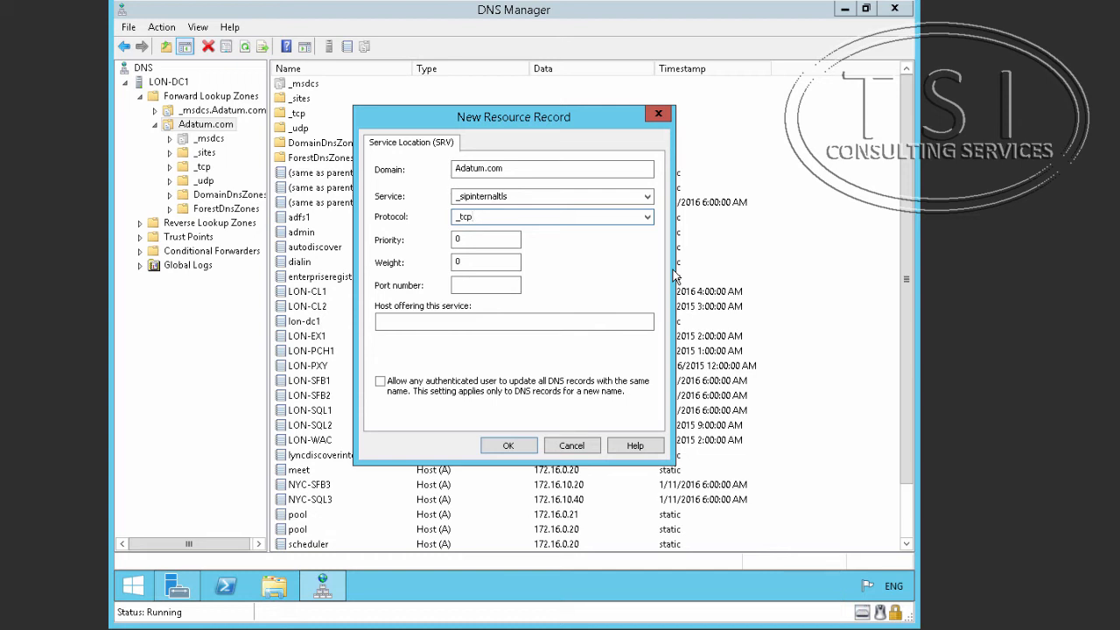
mouse_move(427, 248)
text(10)
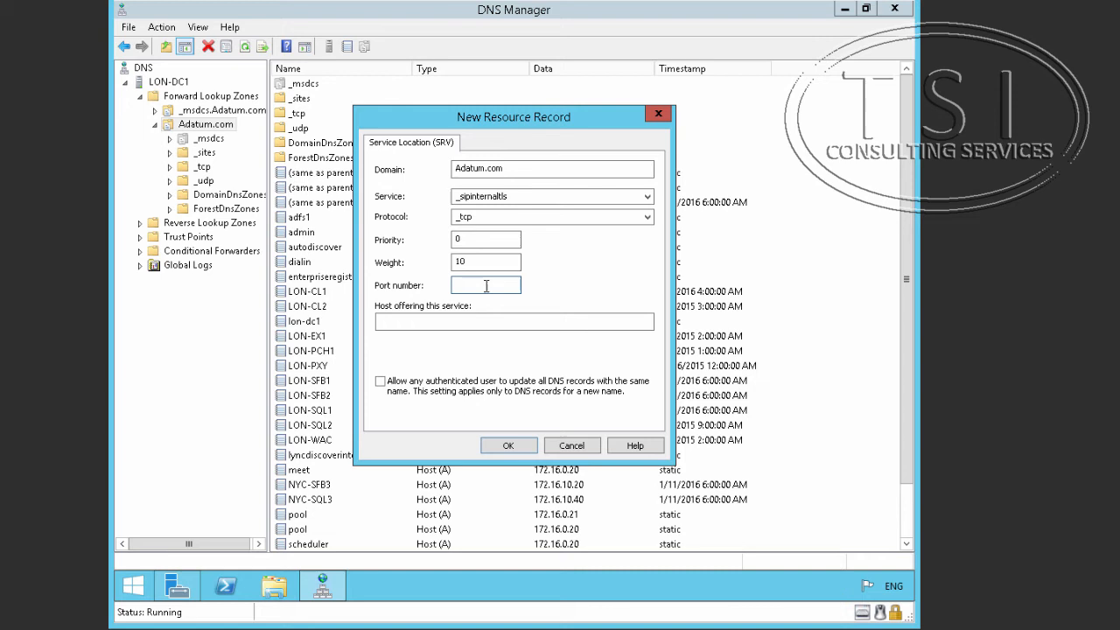
text(50671)
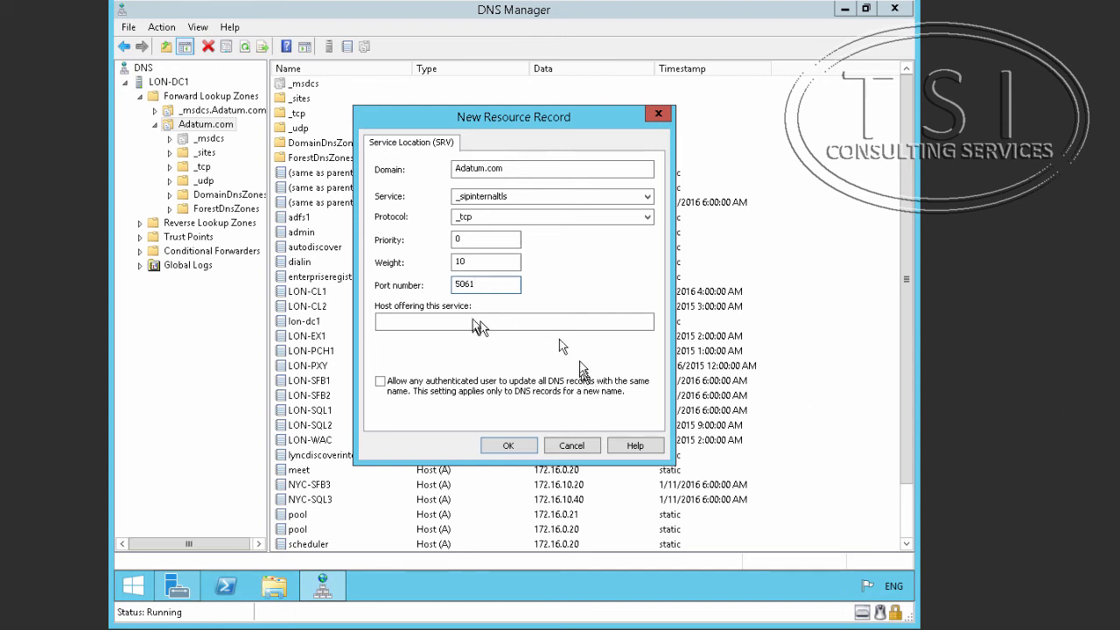
click(515, 322)
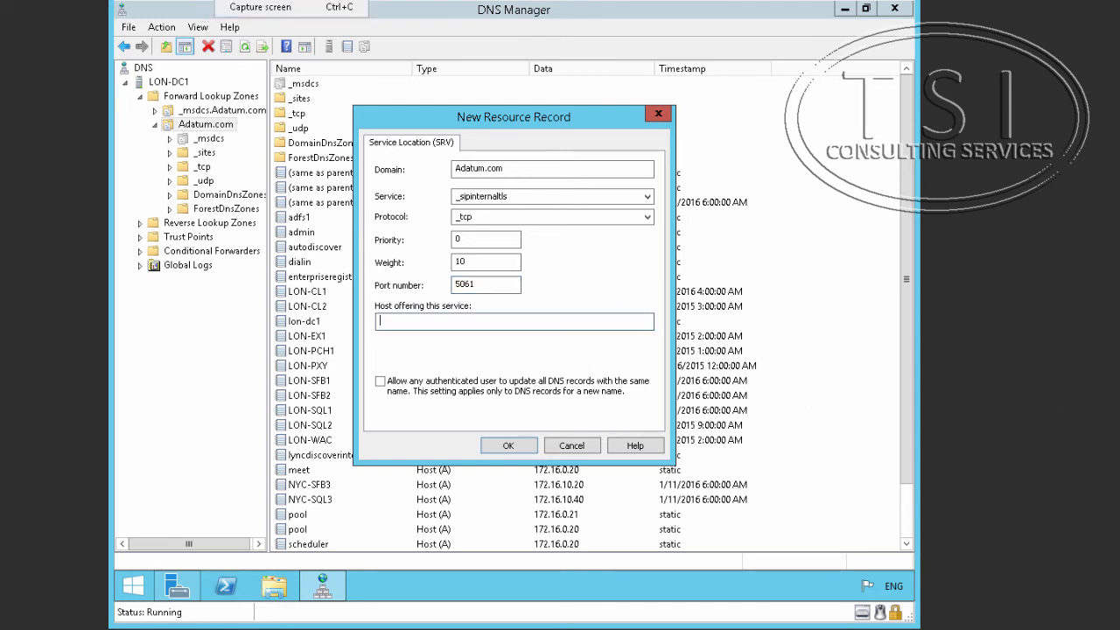
text(NY-pool.Adatum.com)
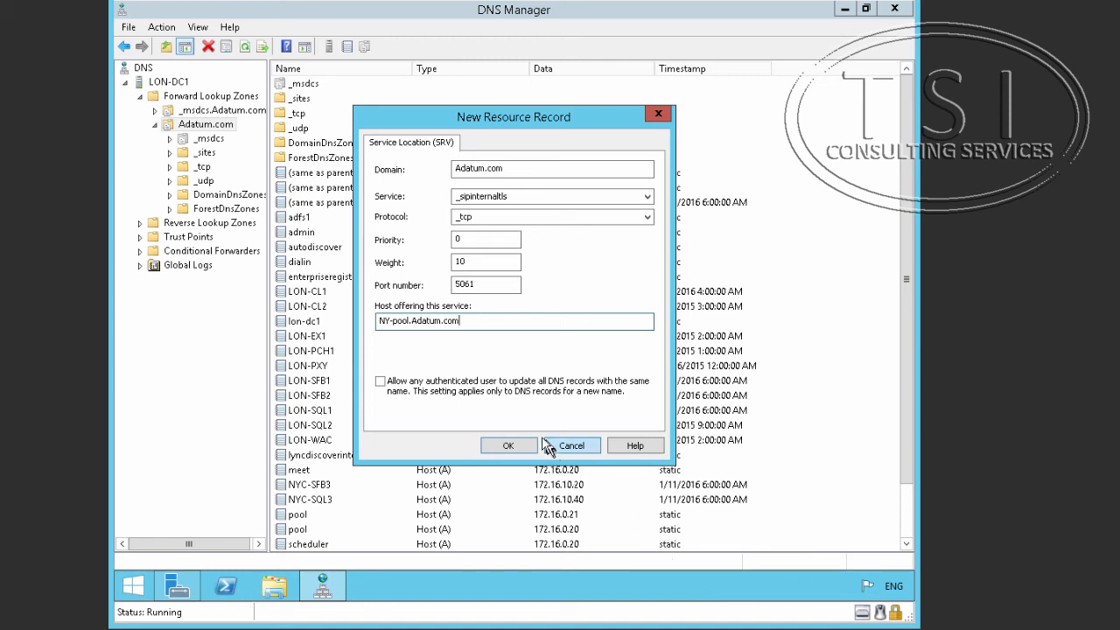
click(507, 444)
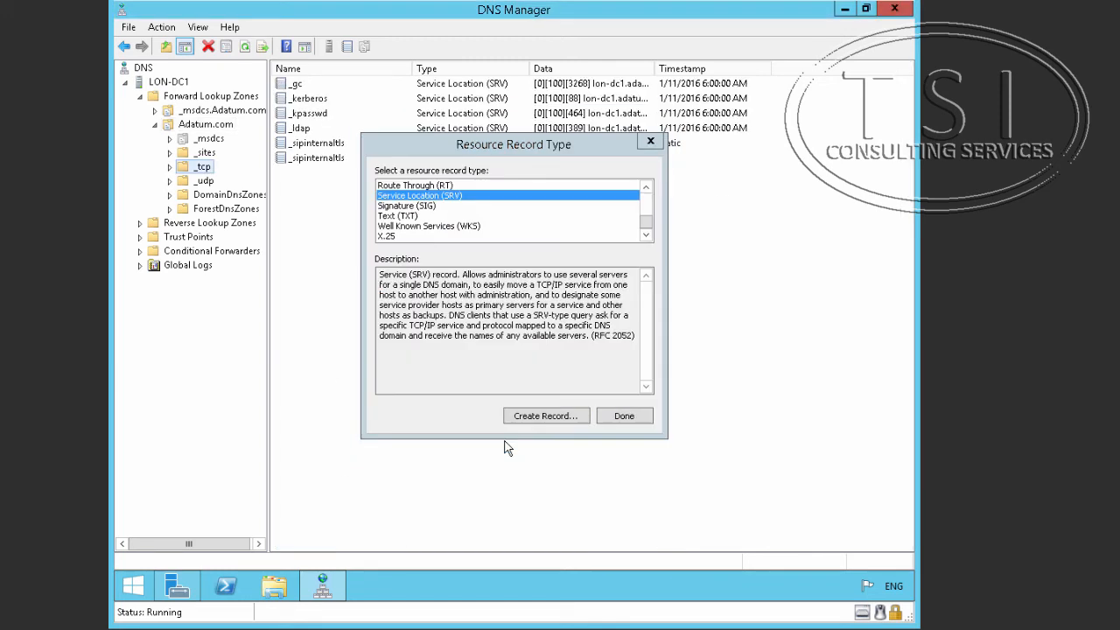
Step: Close the Resource Record Type window and widen the Data column to show full targets
click(622, 414)
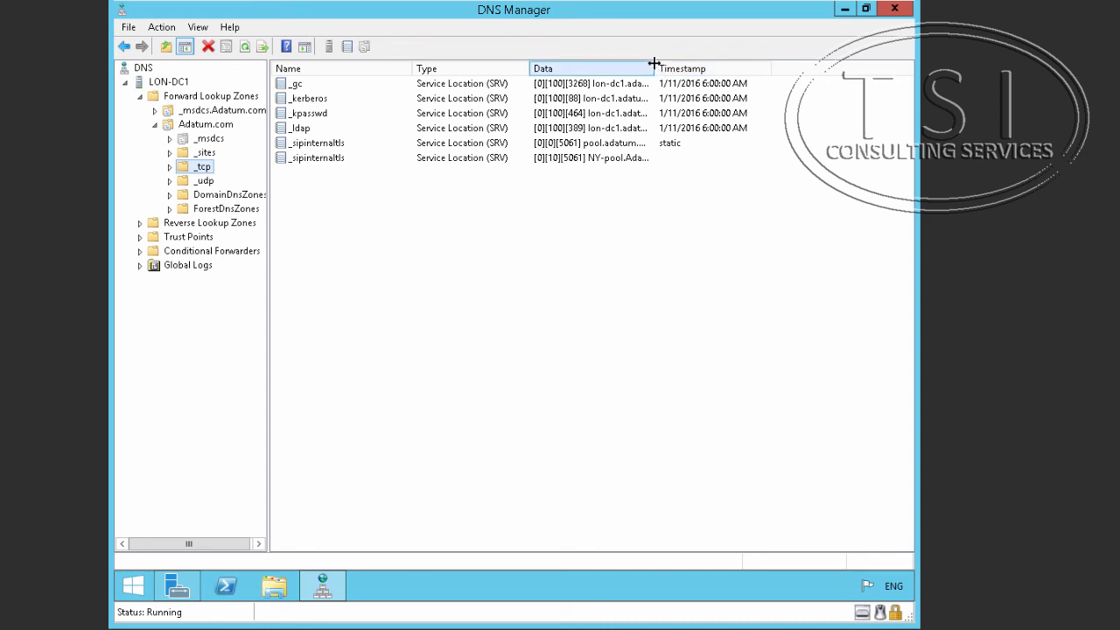
drag(654, 68, 853, 69)
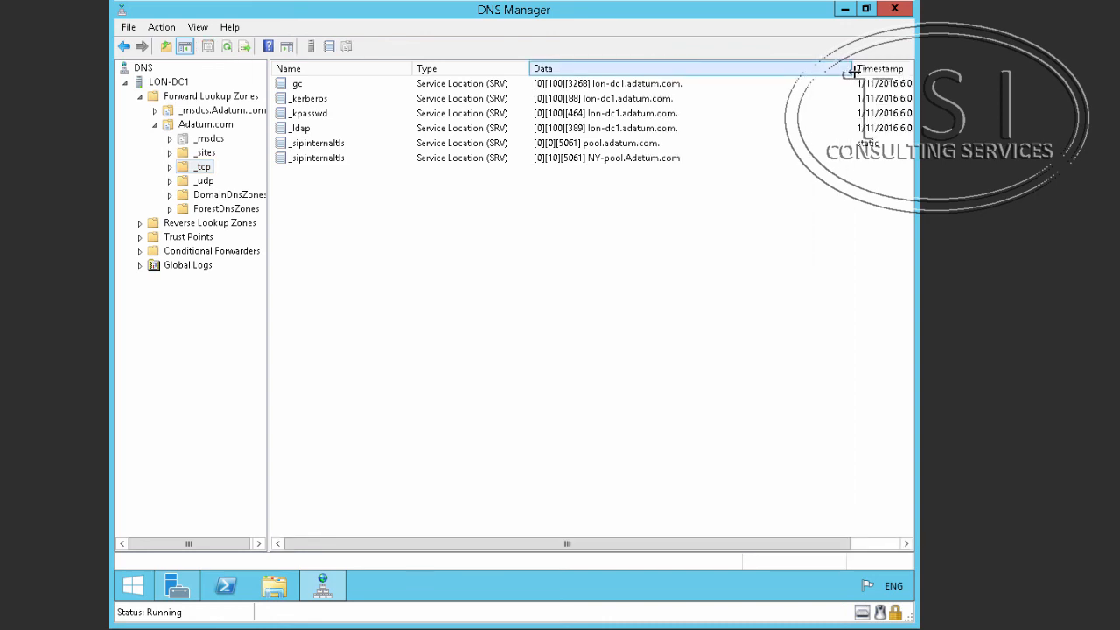